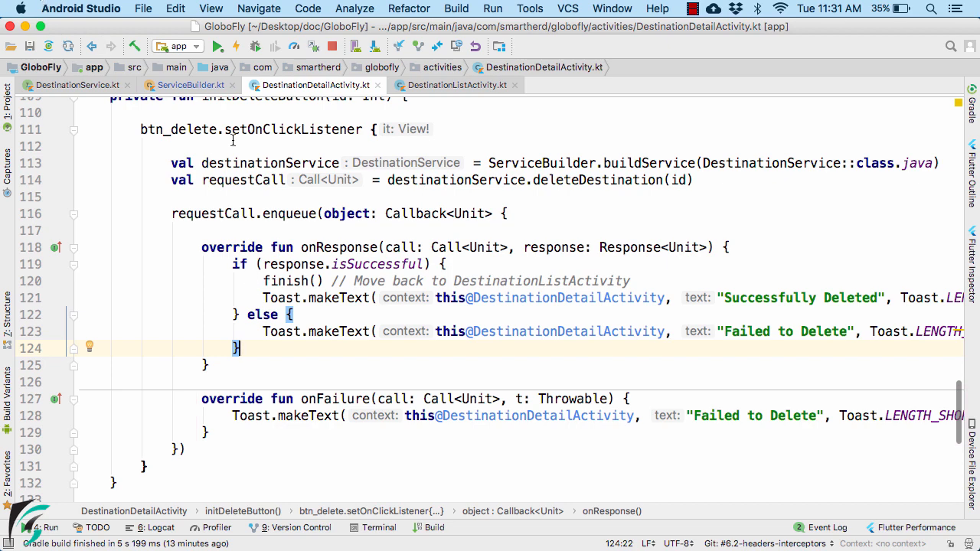
Bring ServiceBuilder.kt into the editor to show the OkHttp client builder
click(190, 86)
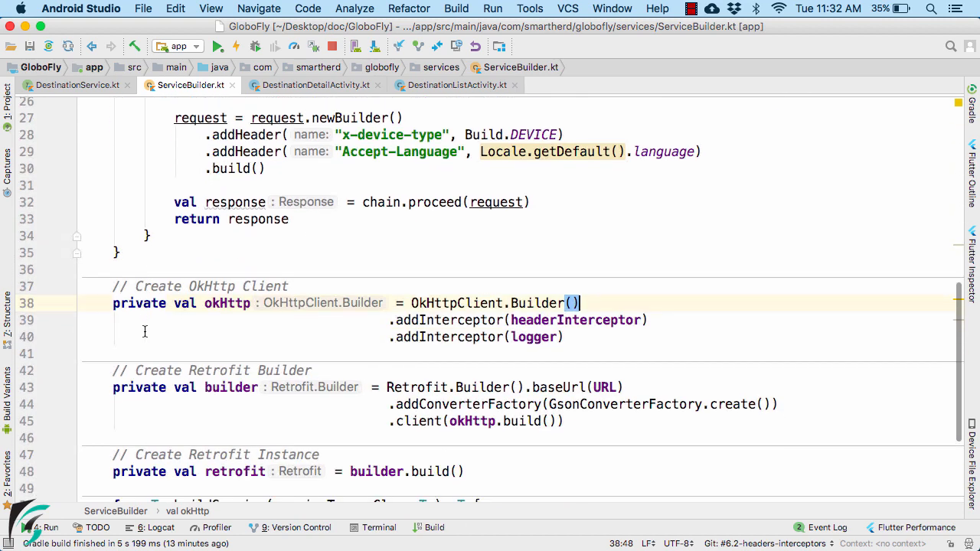
Start a .time call after OkHttpClient.Builder() and pick the callTimeout(timeout, unit) suggestion
scroll(down, 3)
text(.)
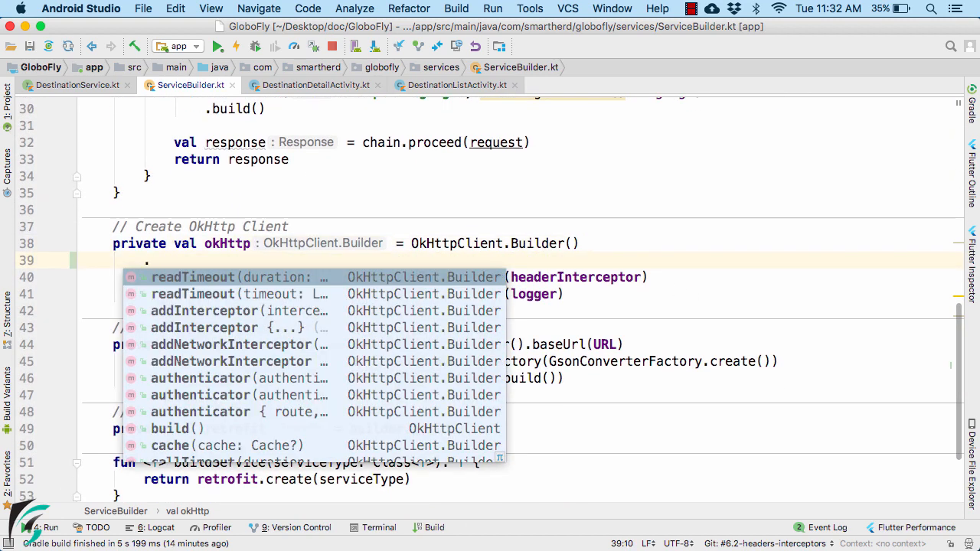
text(time)
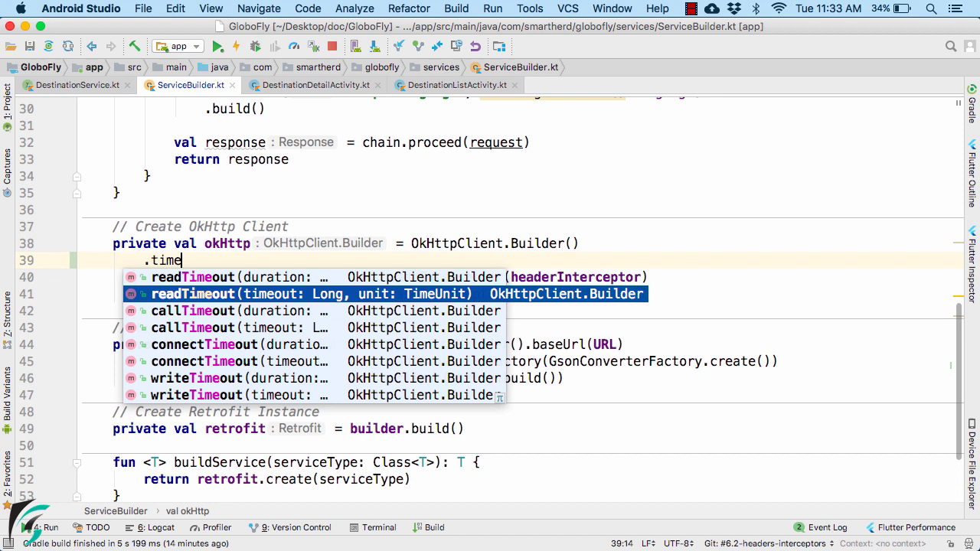
key(Down)
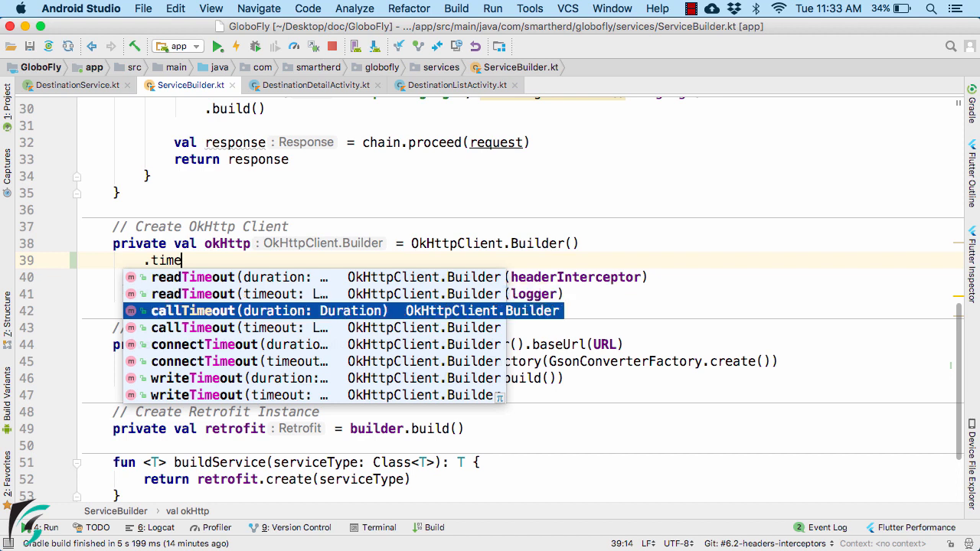
key(down)
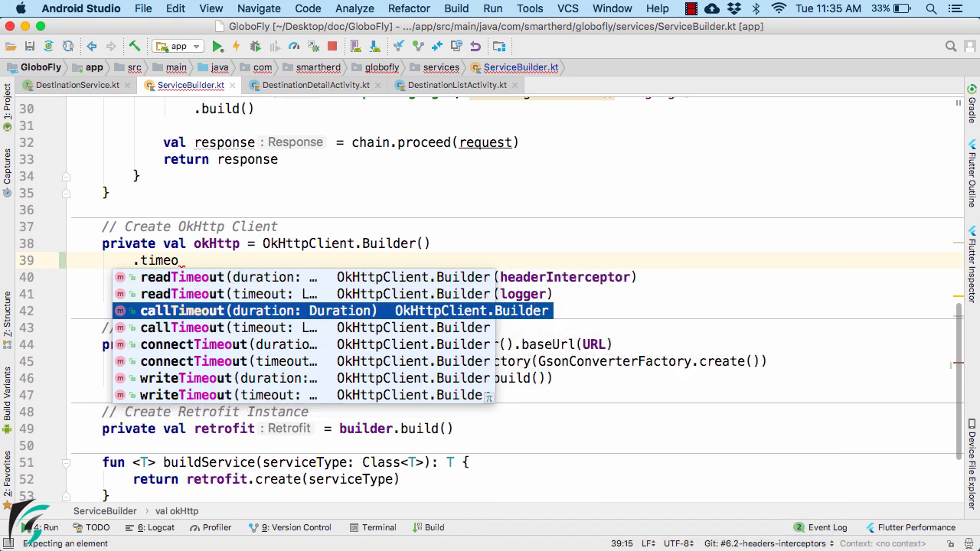
Insert callTimeout(15, TimeUnit.SECONDS) ahead of the interceptors
key(Down)
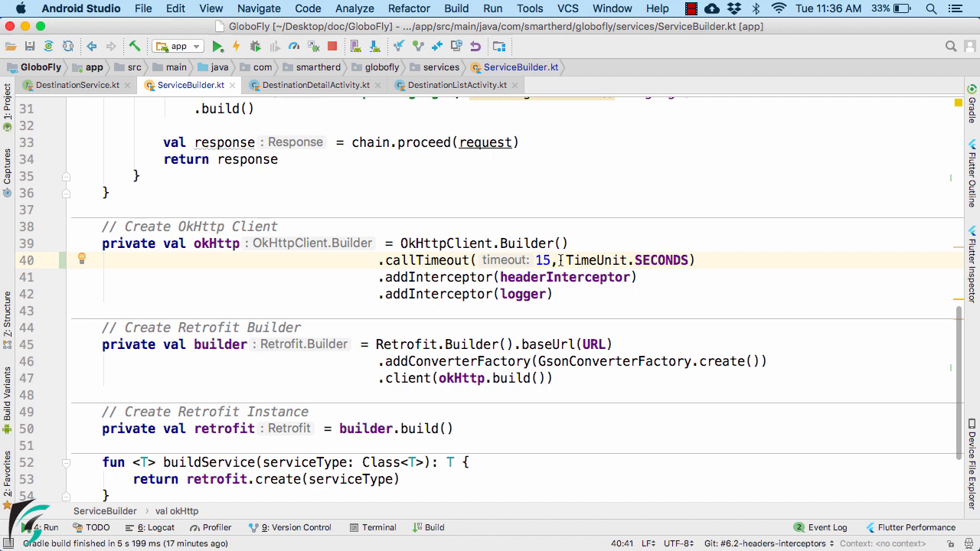
Change the callTimeout value from 15 to 5 seconds
double_click(542, 260)
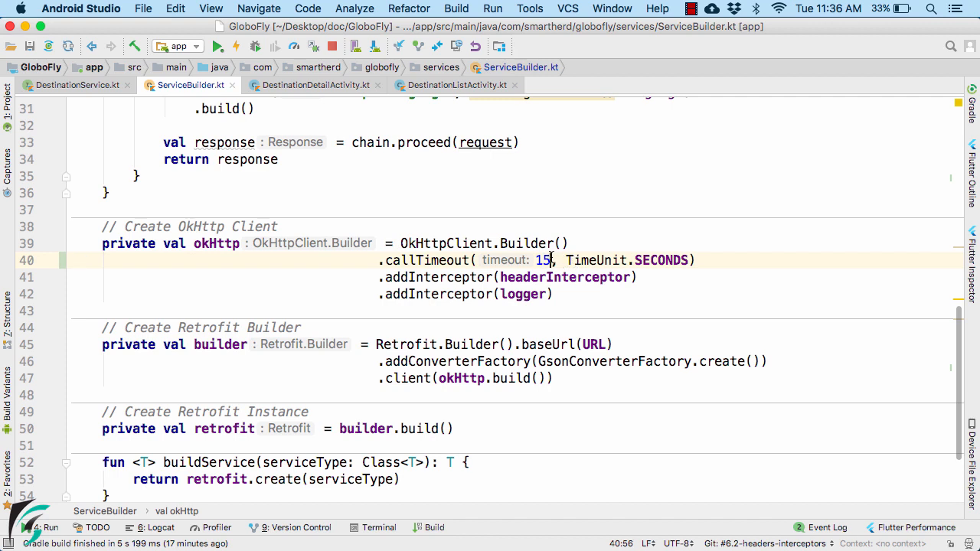
key(Backspace)
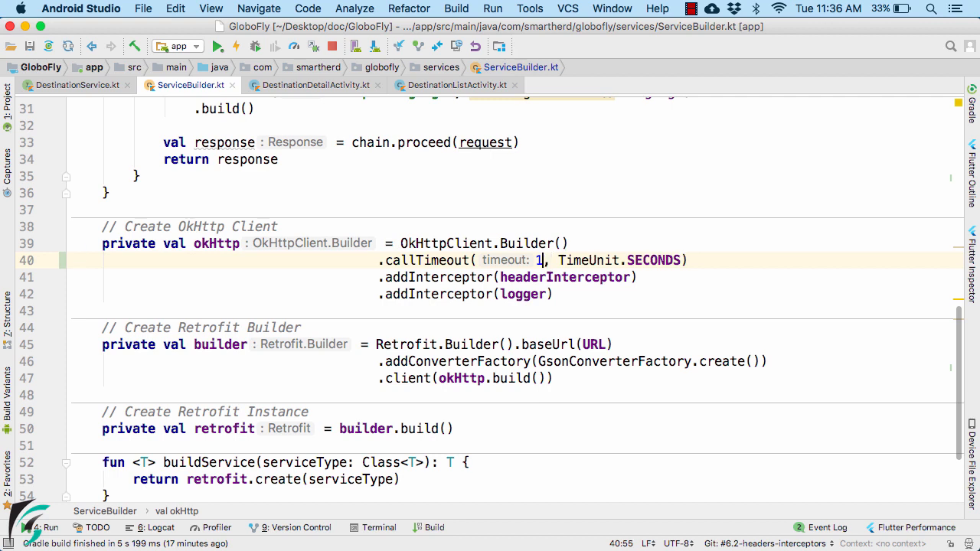
text(5)
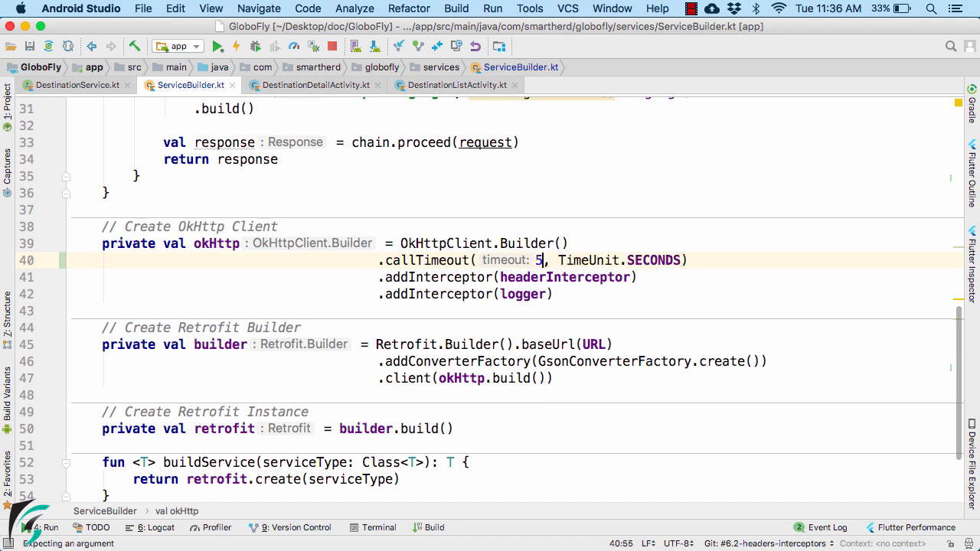